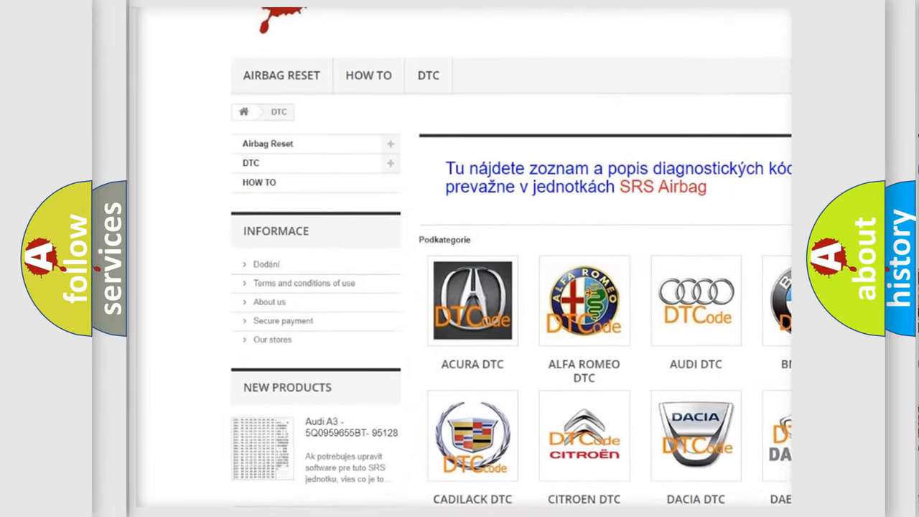
# Step: Open the Audi DTC subcategory page listing diagnostic codes such as _00003 and _B100000
pyautogui.scroll(-3)
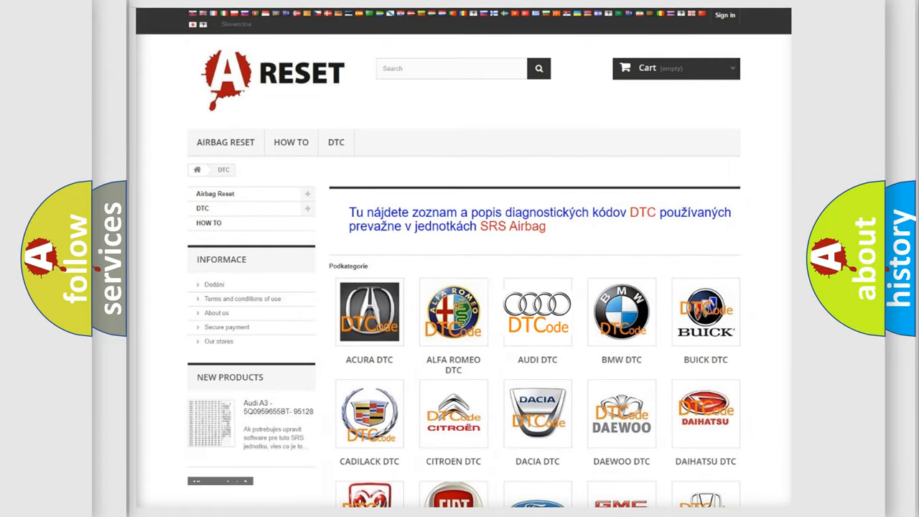
pyautogui.click(537, 310)
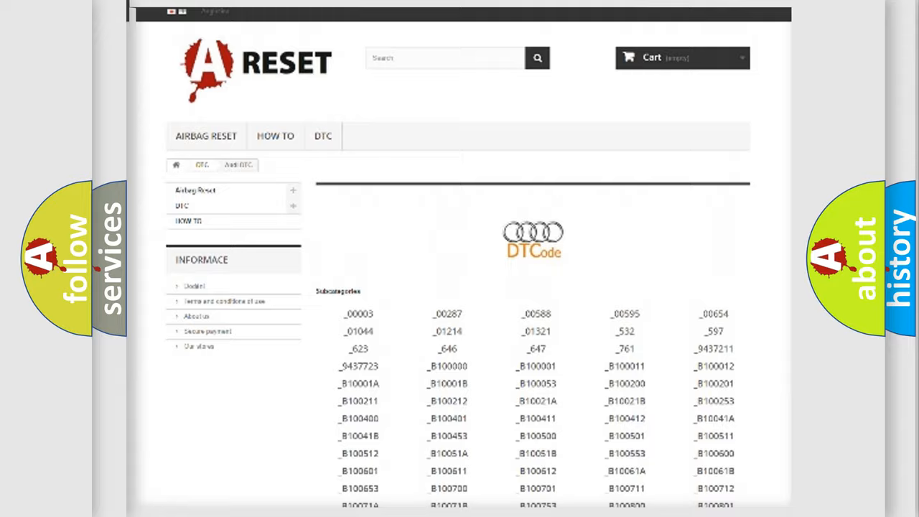
pyautogui.scroll(3)
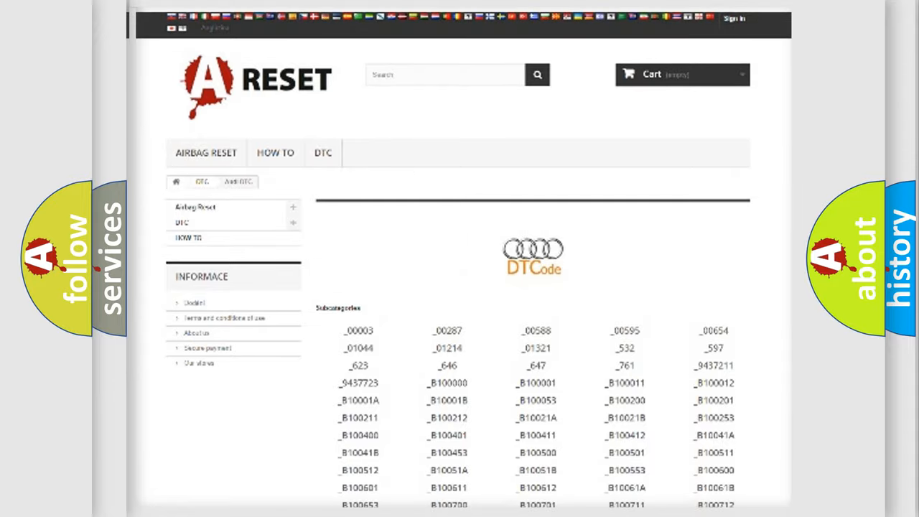